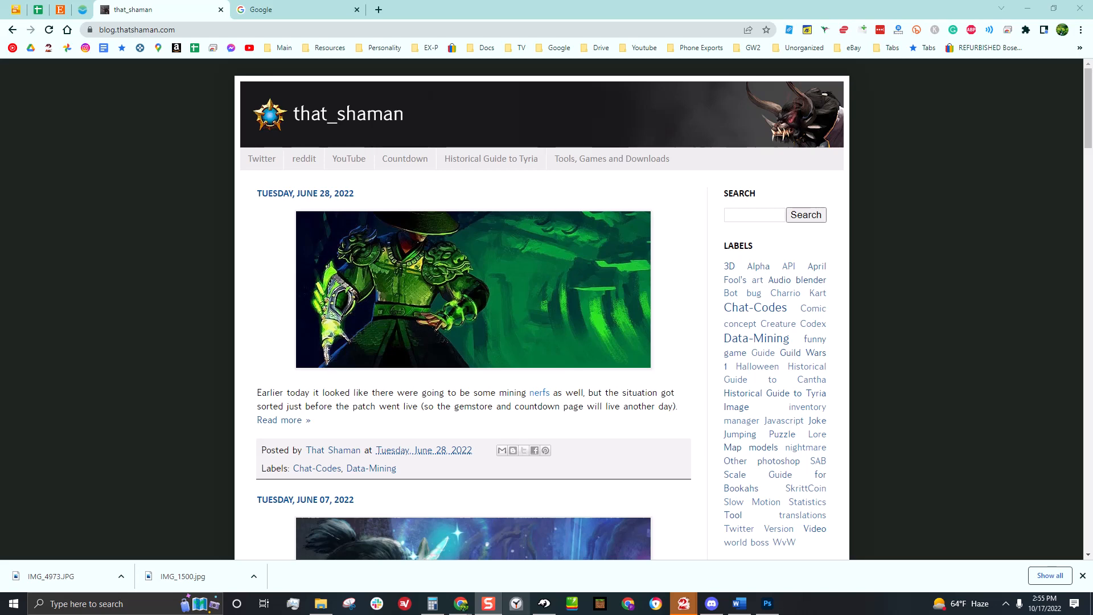
pyautogui.moveTo(251, 88)
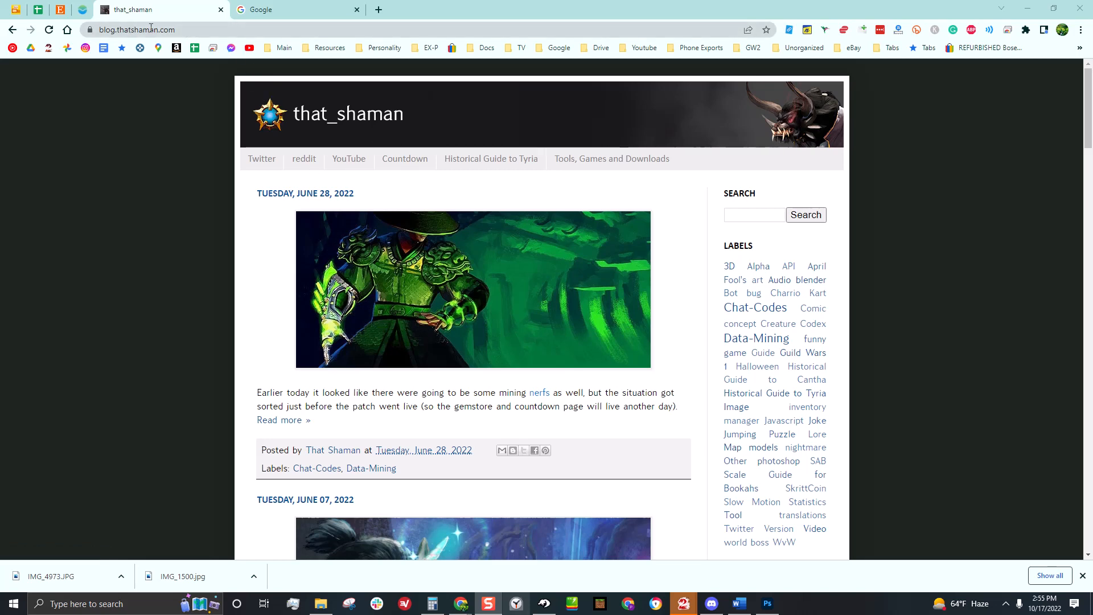
# Step: From that_shaman blog, go to the 'Tools, Games and Downloads' page
pyautogui.click(139, 30)
pyautogui.write('thatsham.')
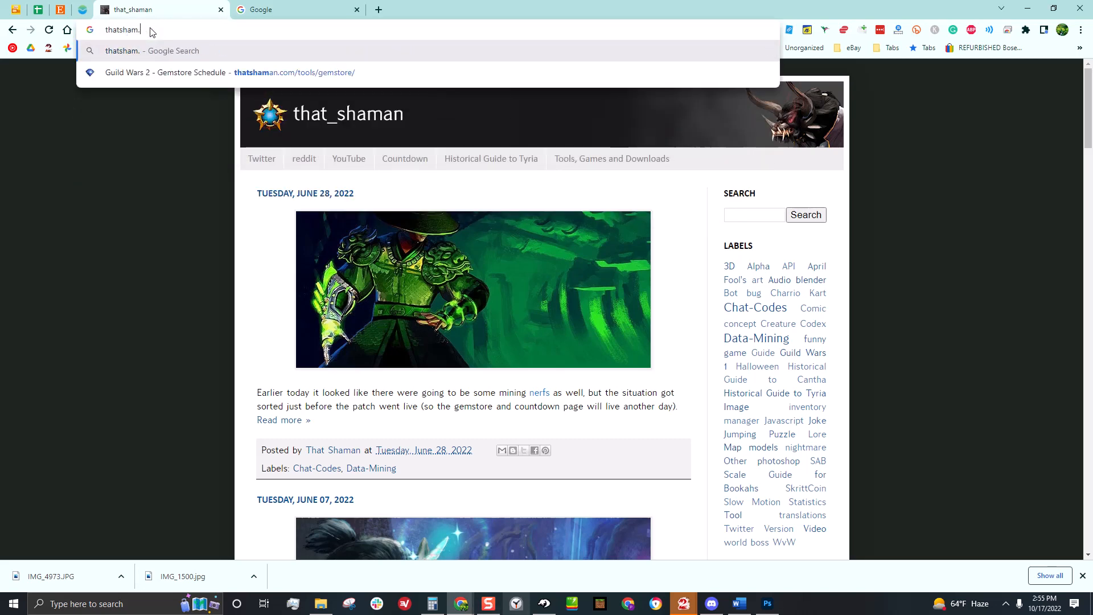
pyautogui.press('Return')
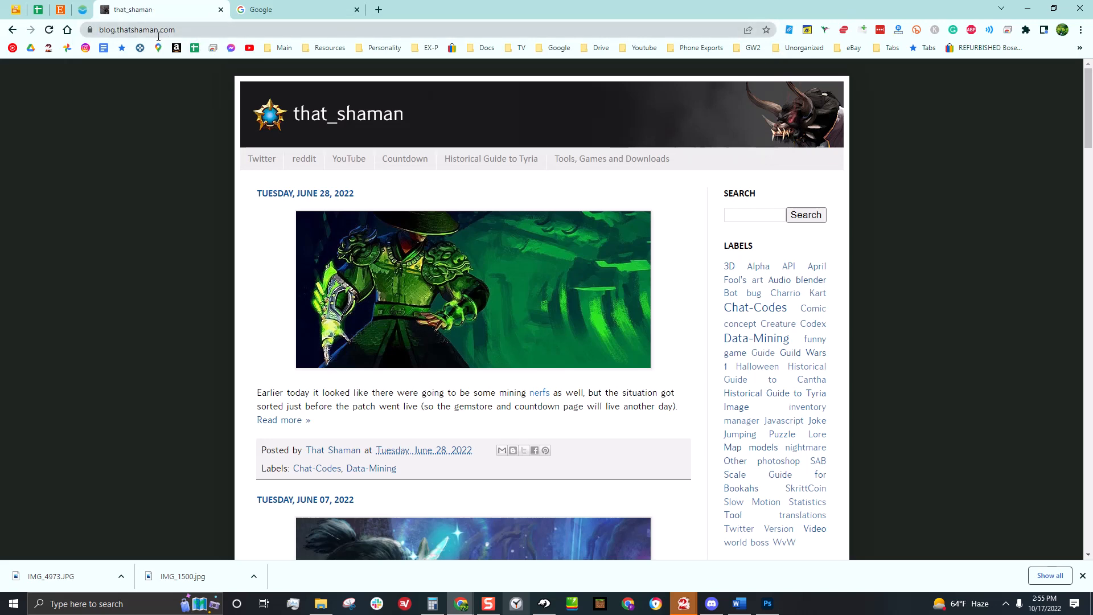
pyautogui.moveTo(597, 172)
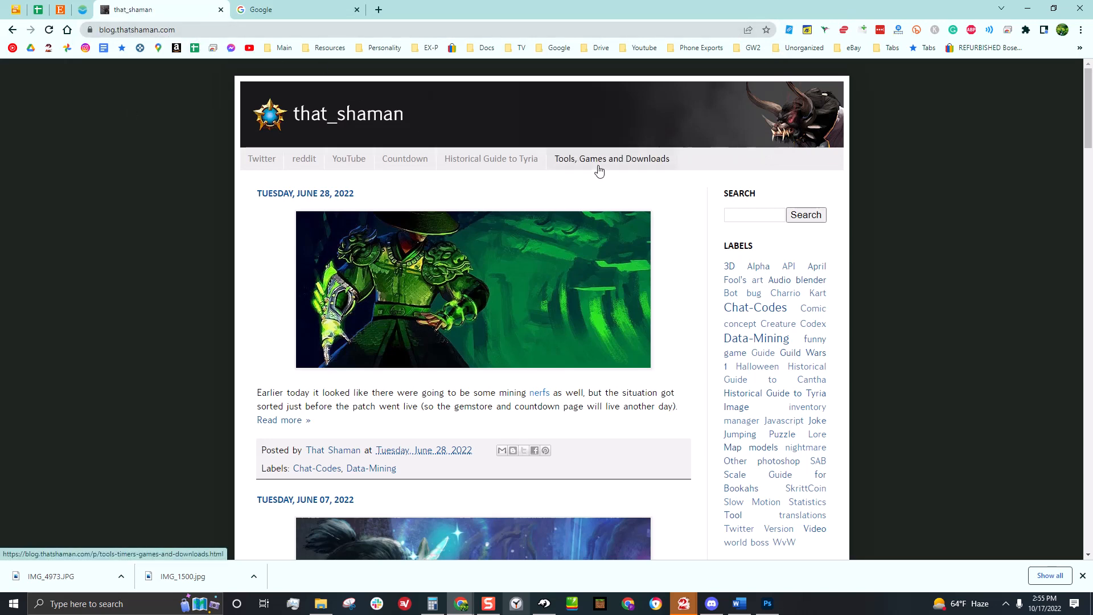
pyautogui.click(610, 160)
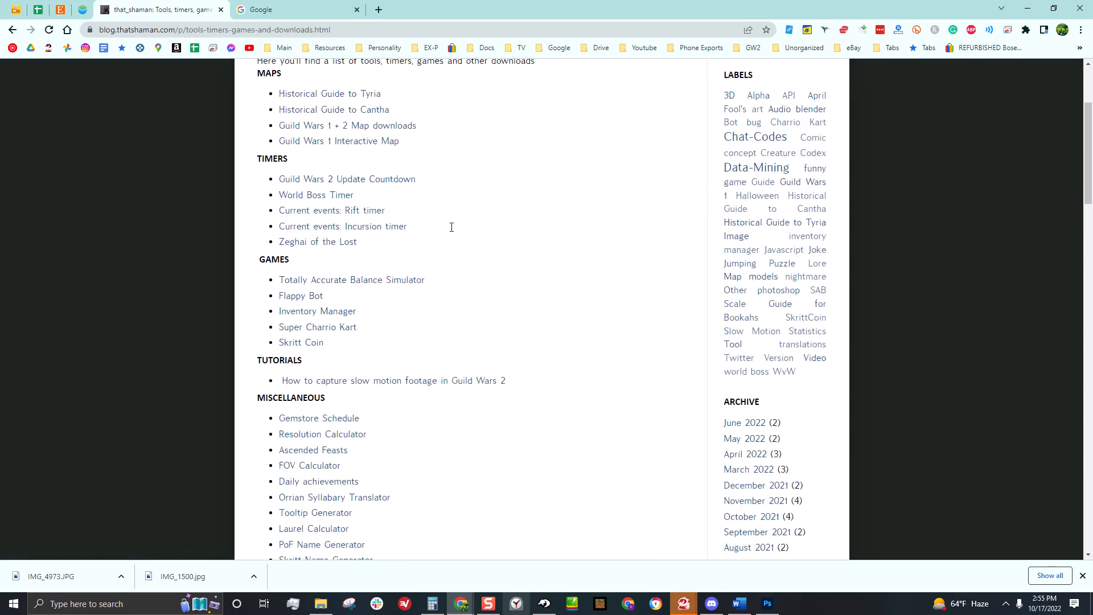
pyautogui.moveTo(390, 309)
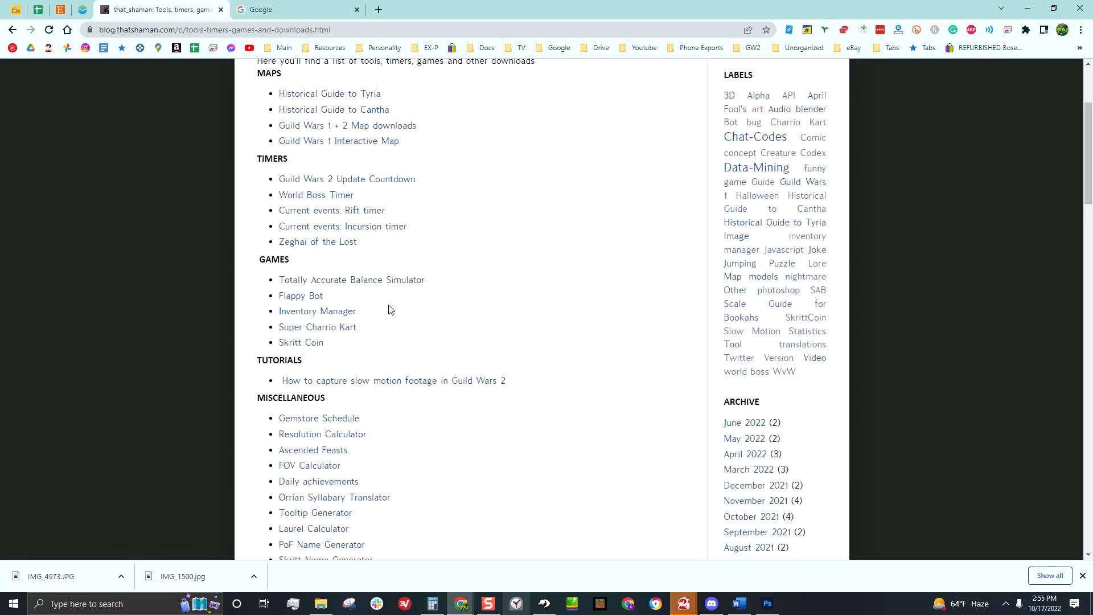
pyautogui.moveTo(346, 179)
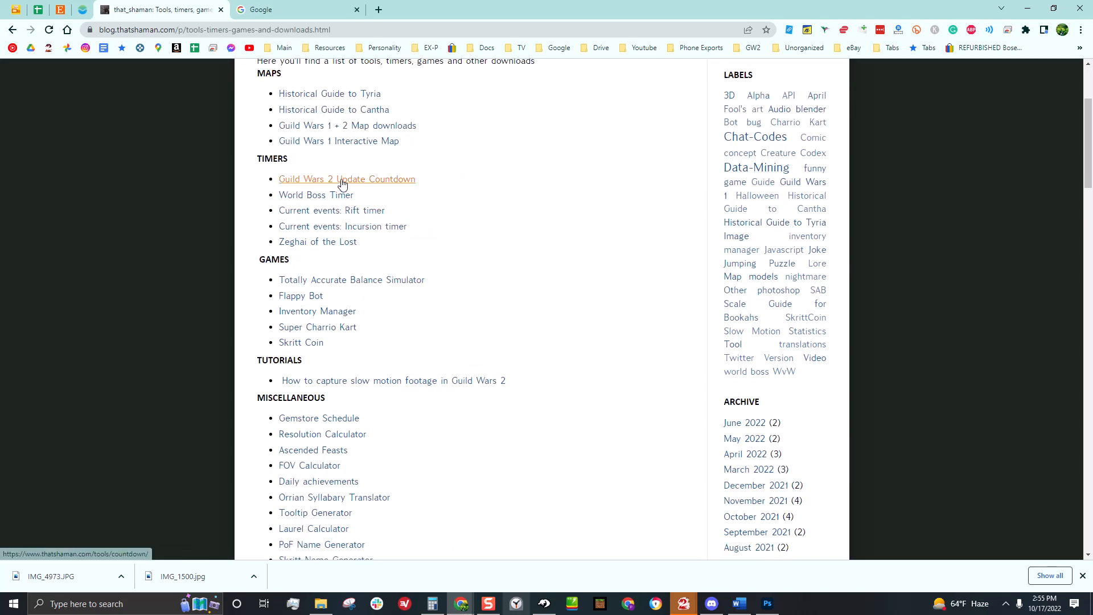
# Step: Scroll to the Miscellaneous section and open the Gemstore Schedule
pyautogui.scroll(-3)
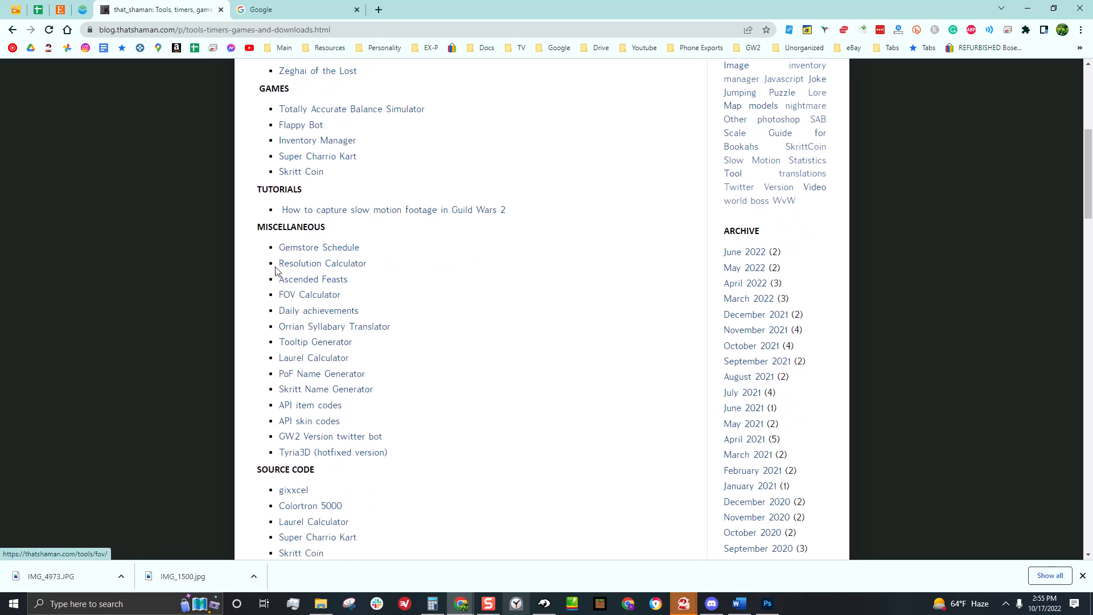
pyautogui.click(319, 247)
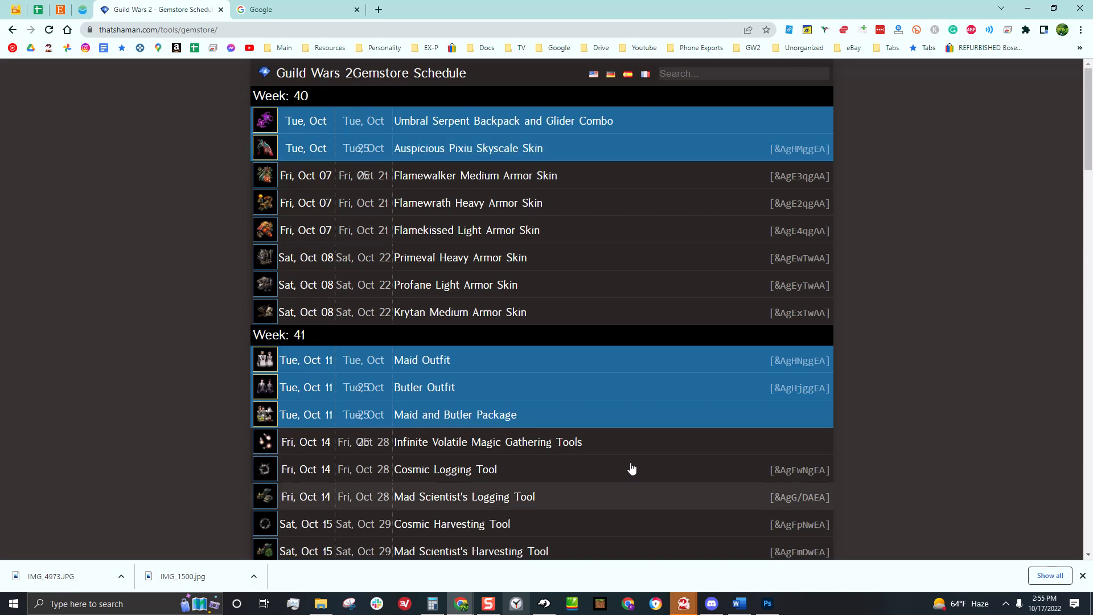
pyautogui.moveTo(533, 406)
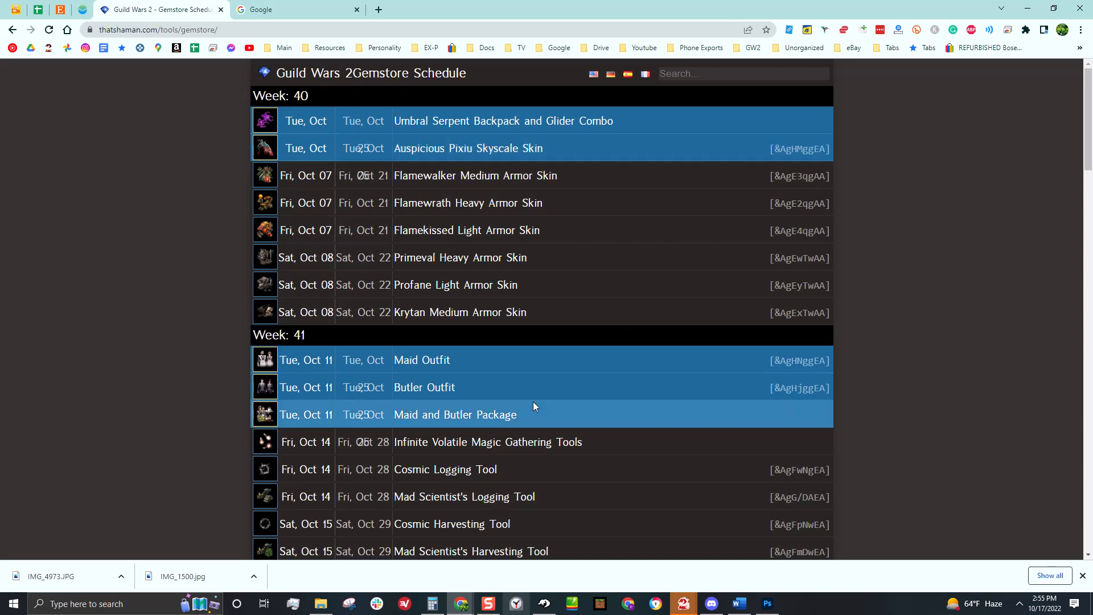
pyautogui.moveTo(519, 360)
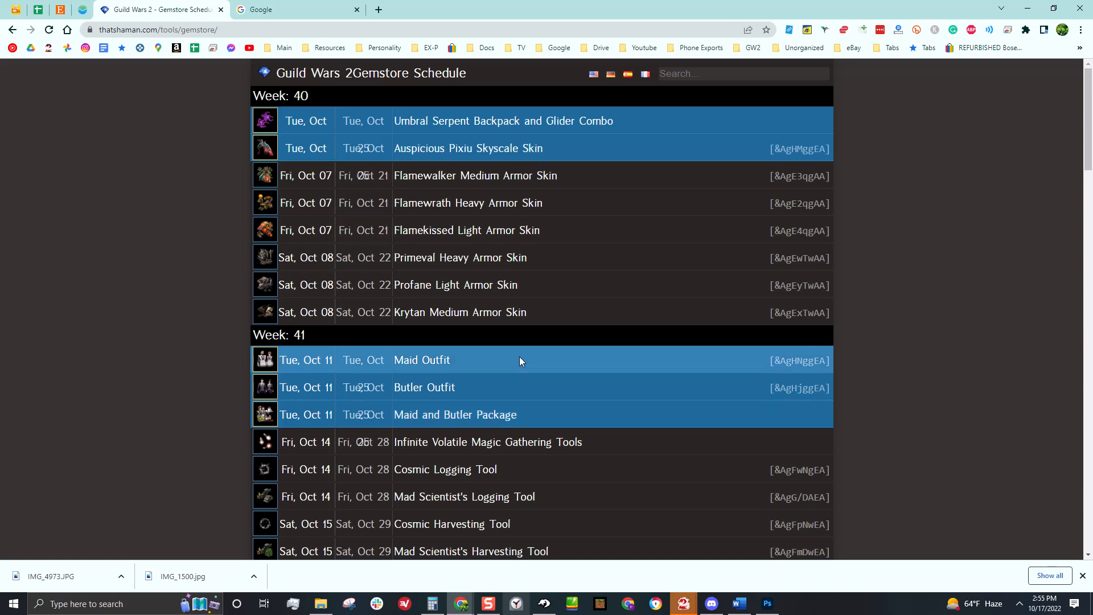
pyautogui.moveTo(354, 117)
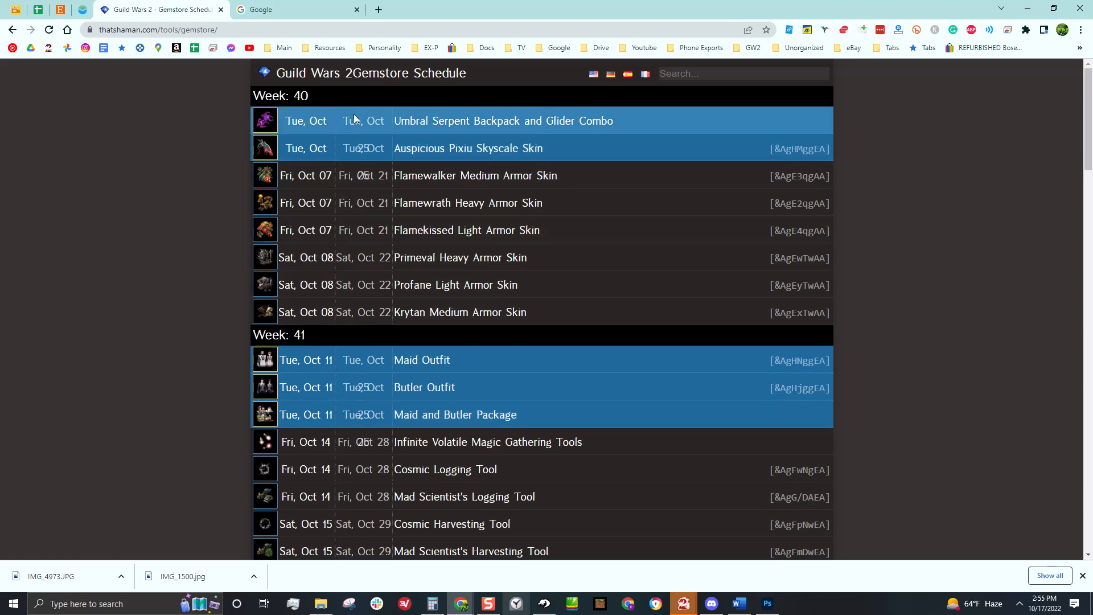
pyautogui.moveTo(271, 119)
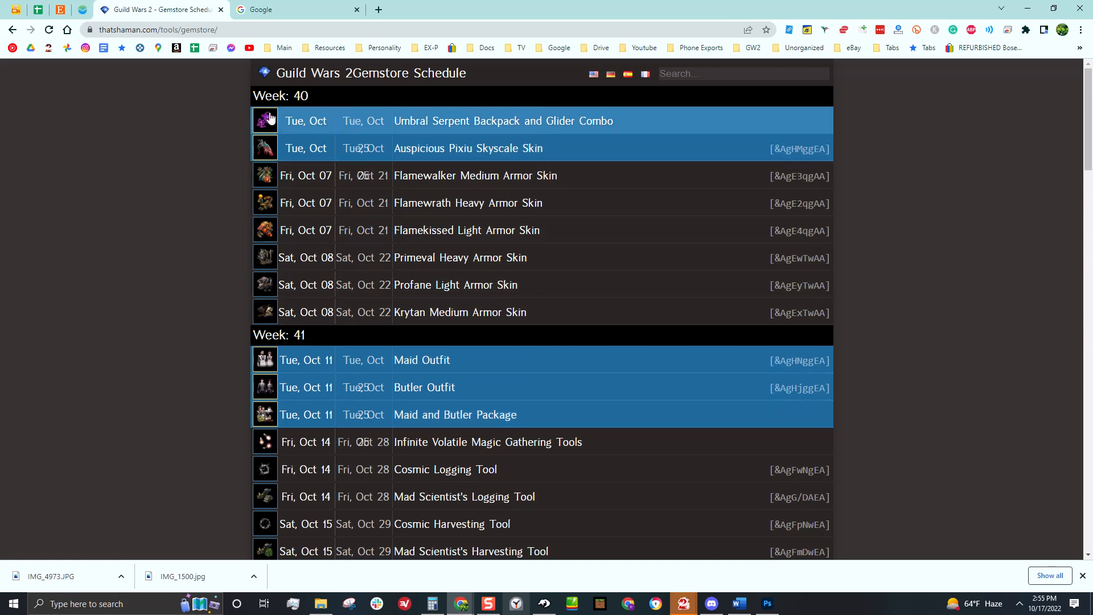
pyautogui.moveTo(533, 86)
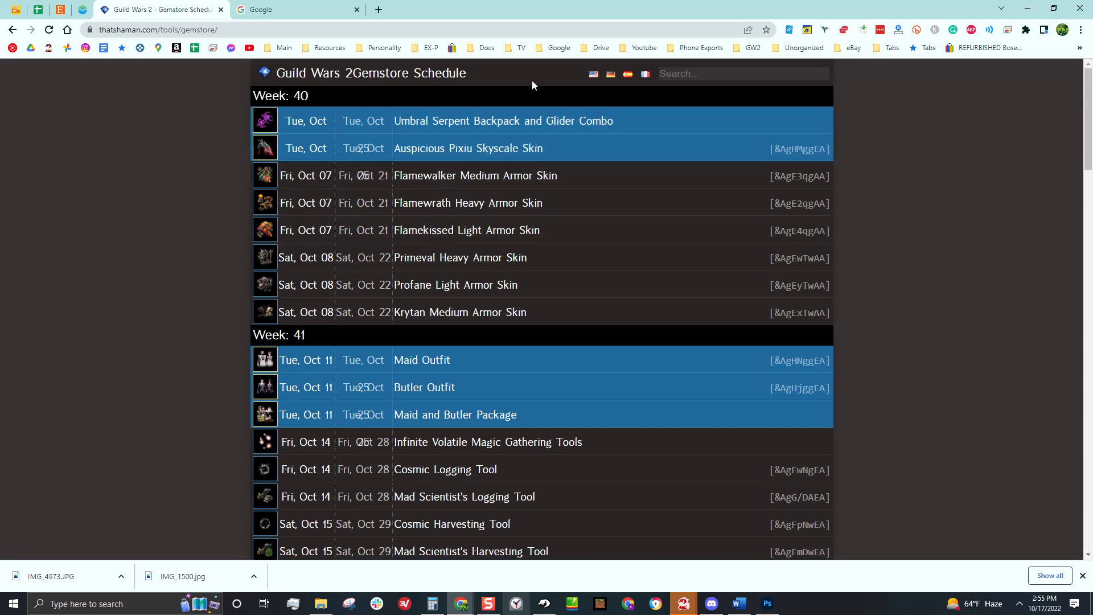
pyautogui.moveTo(451, 164)
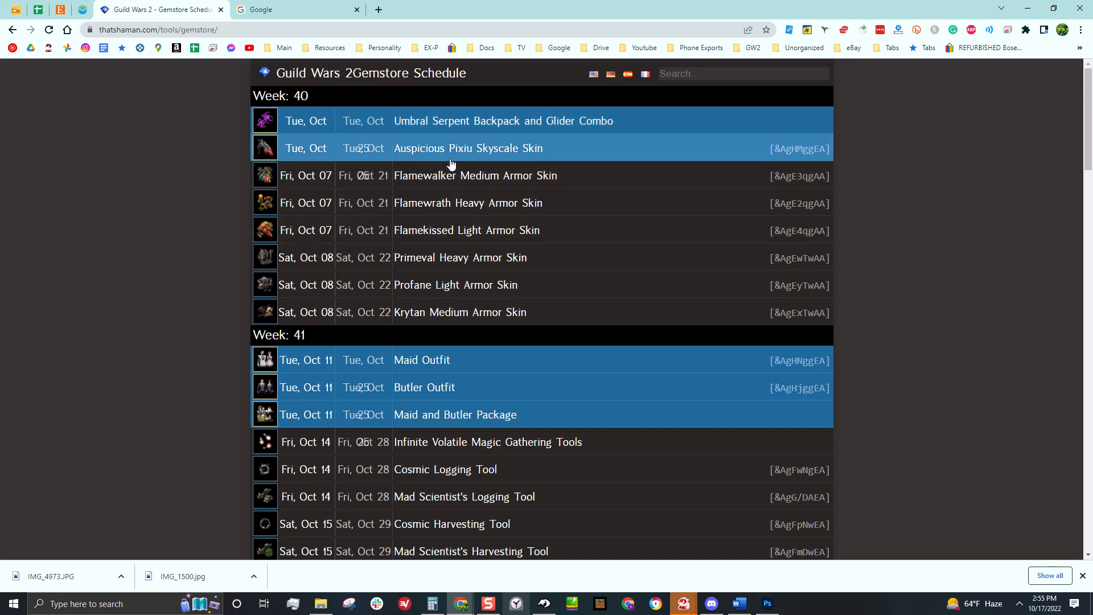
pyautogui.scroll(-3)
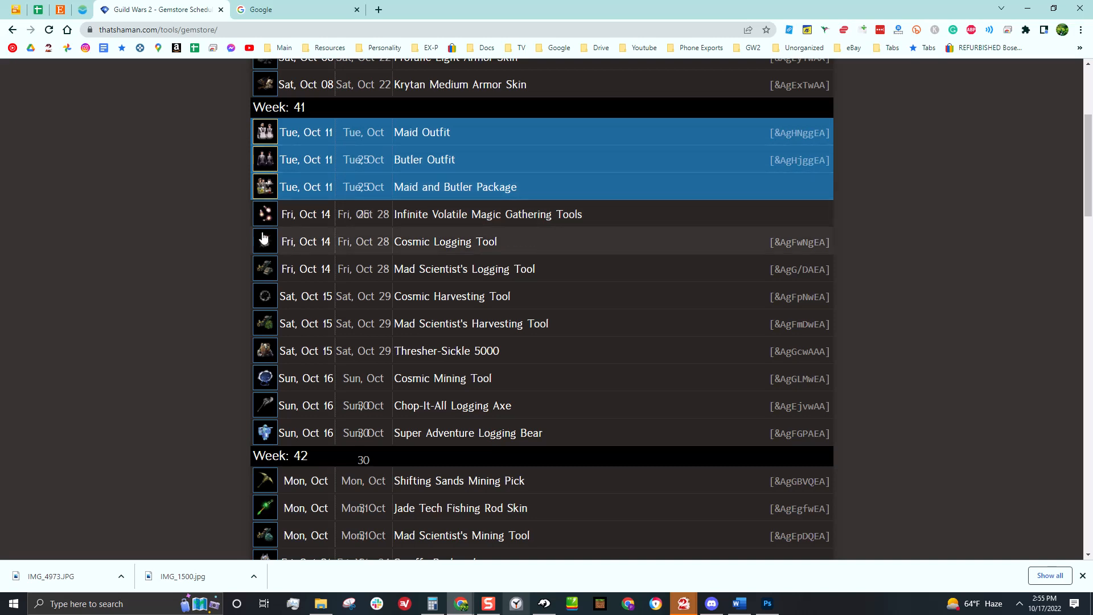
pyautogui.moveTo(265, 217)
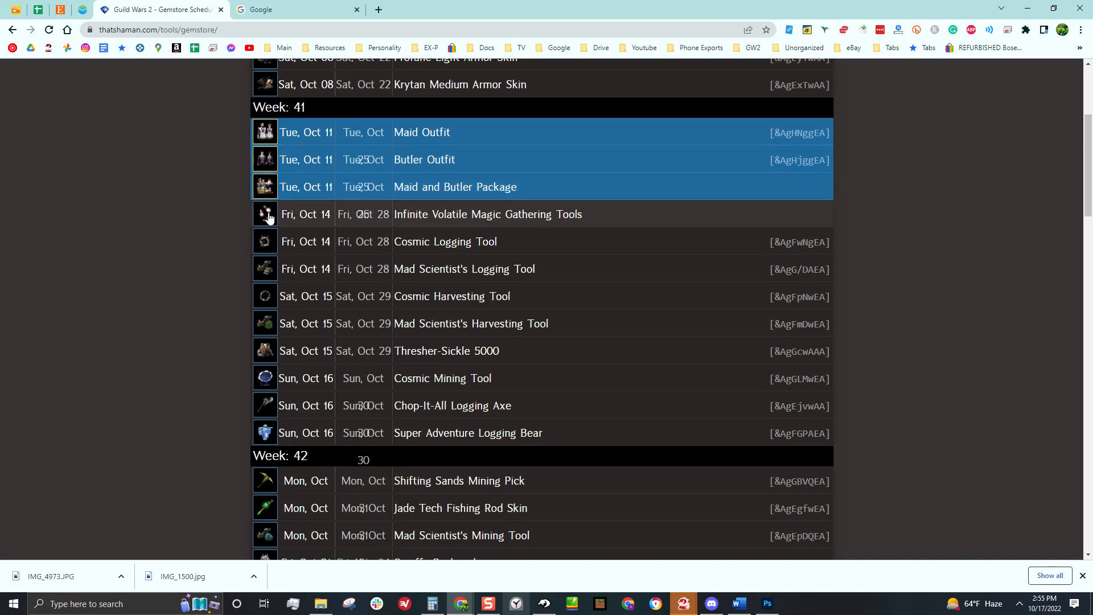
pyautogui.scroll(-3)
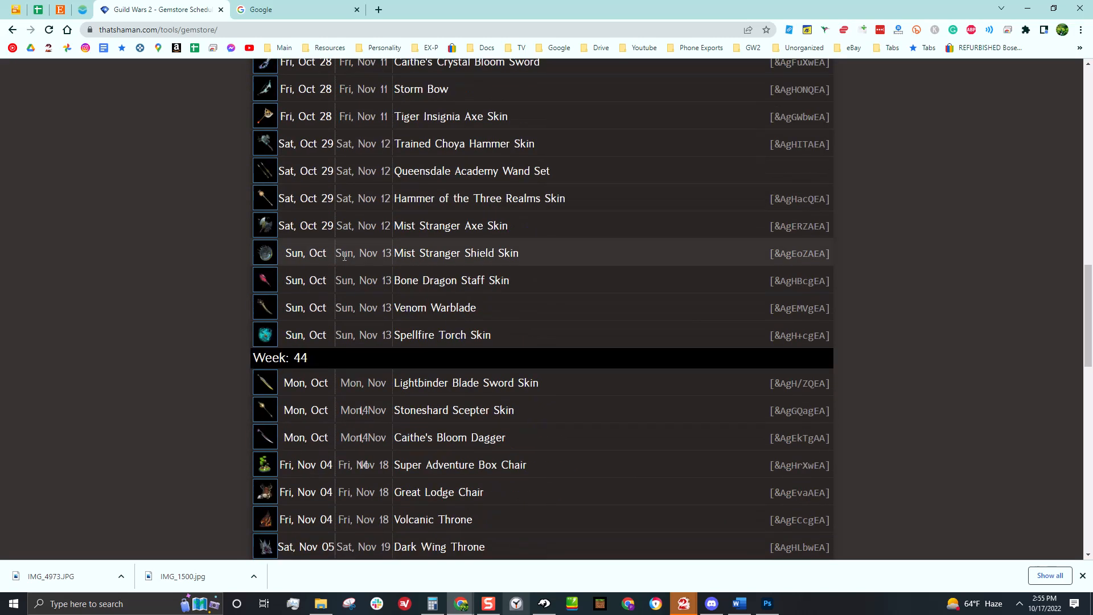
pyautogui.scroll(3)
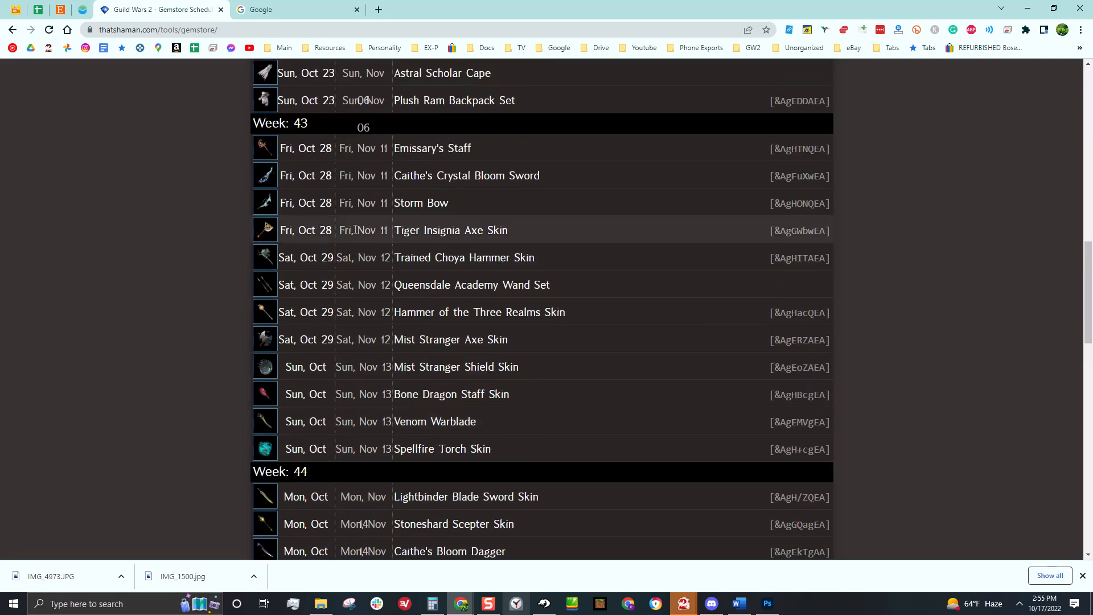
pyautogui.scroll(-3)
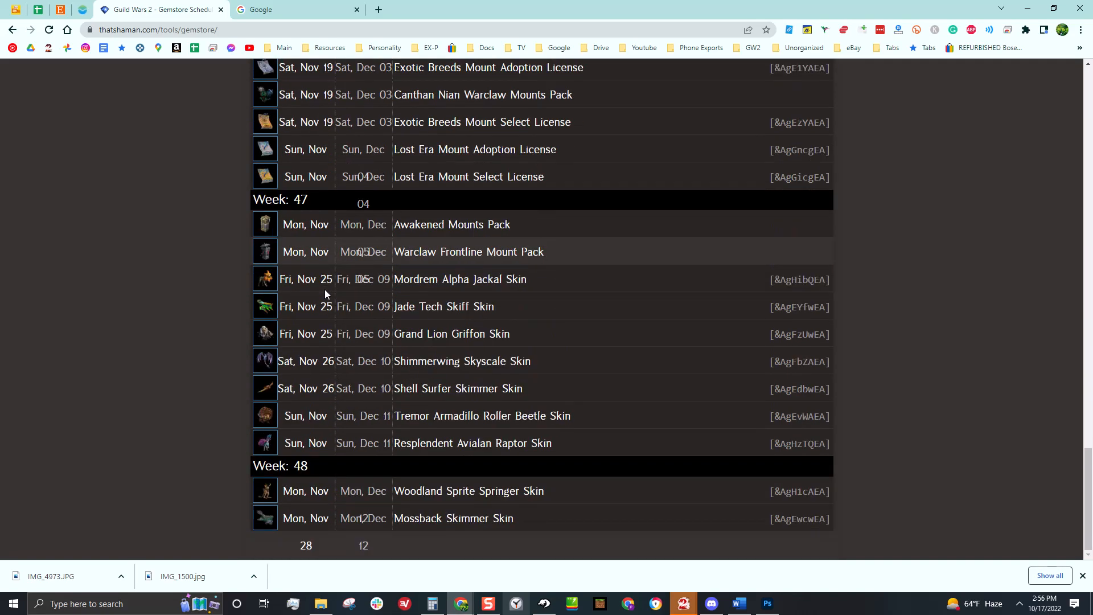
pyautogui.scroll(3)
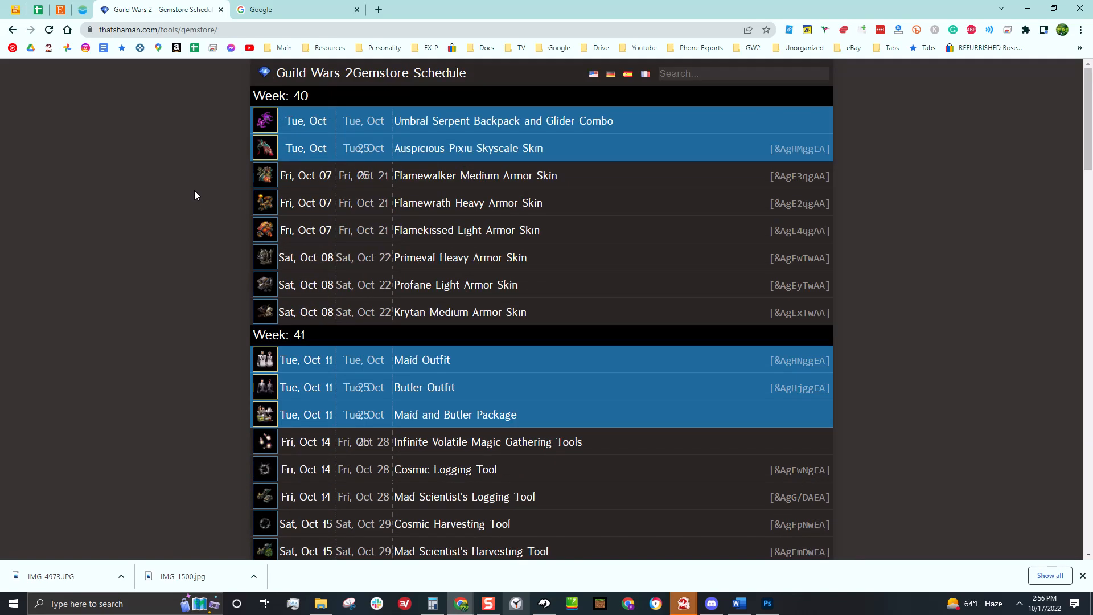
pyautogui.moveTo(271, 174)
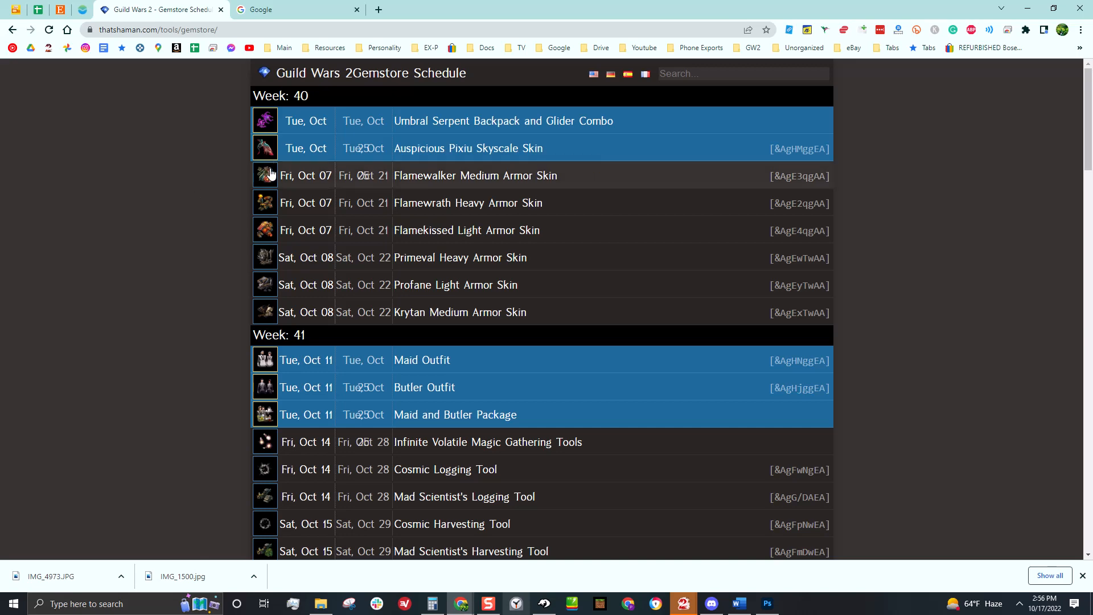